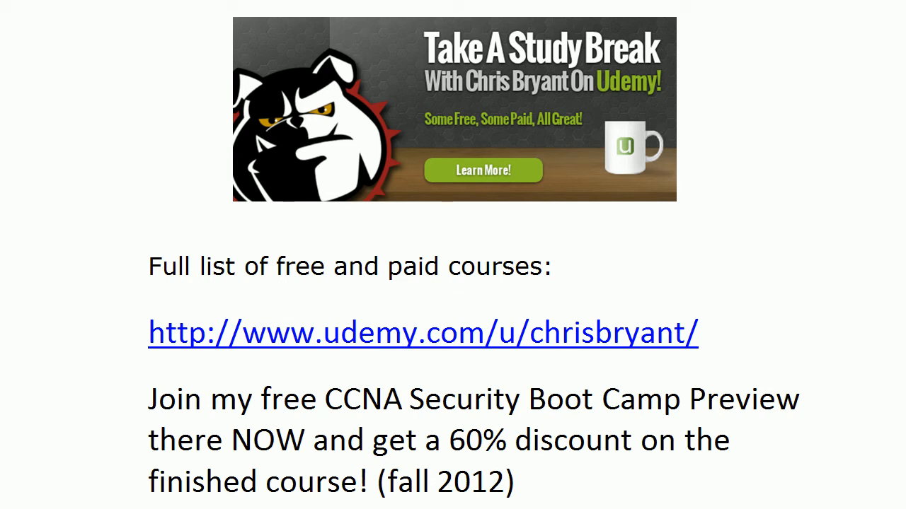
pyautogui.moveTo(762, 125)
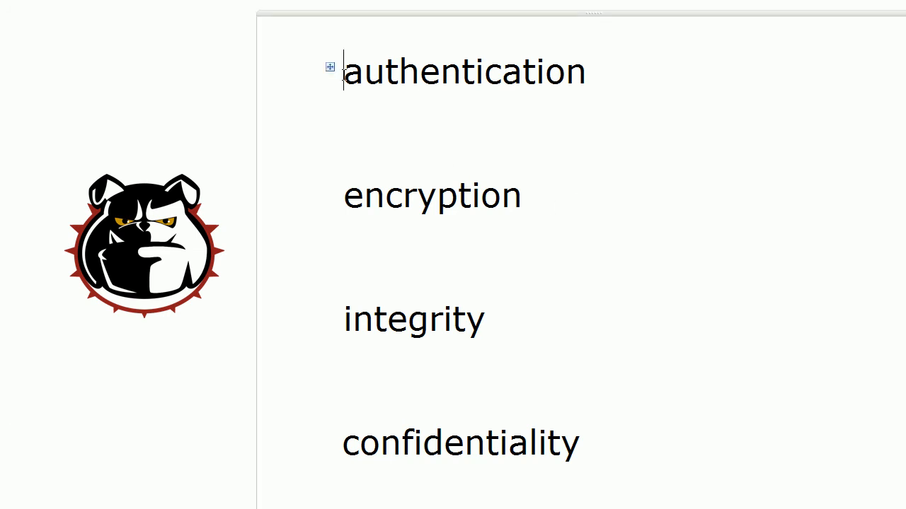
pyautogui.write('Data o')
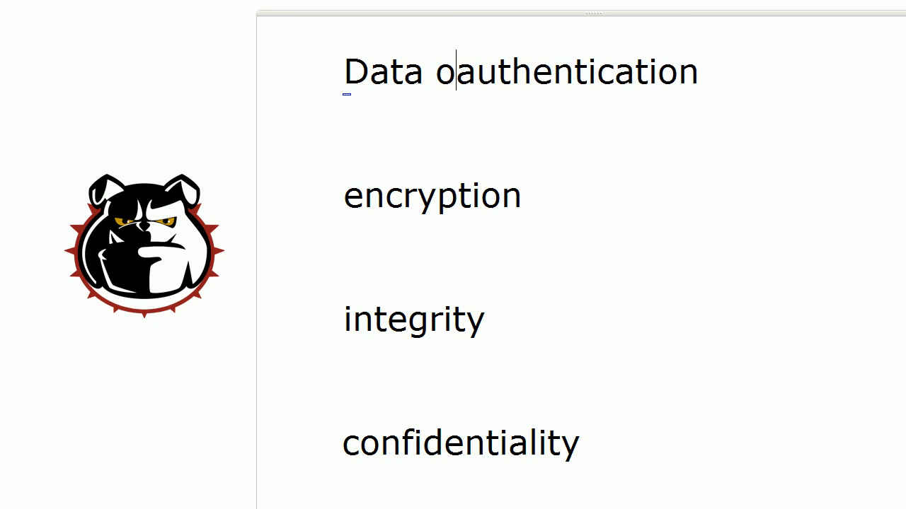
pyautogui.write('rigin')
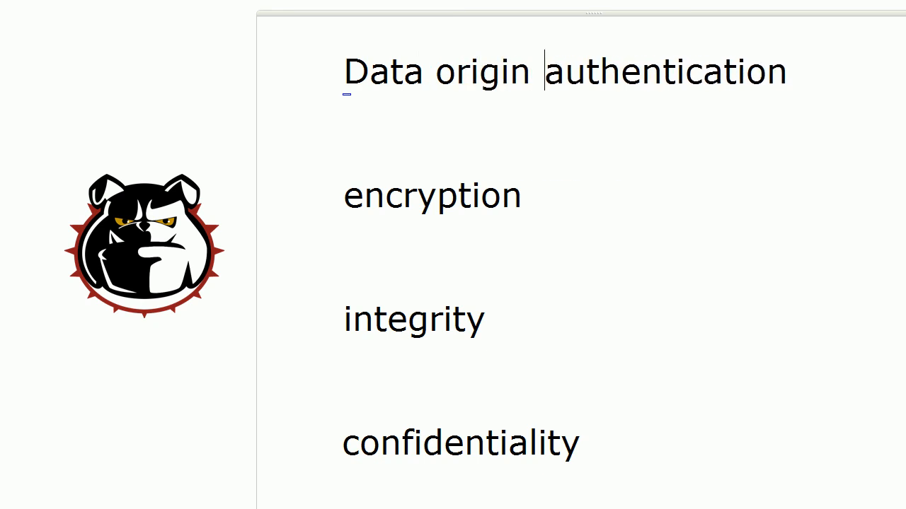